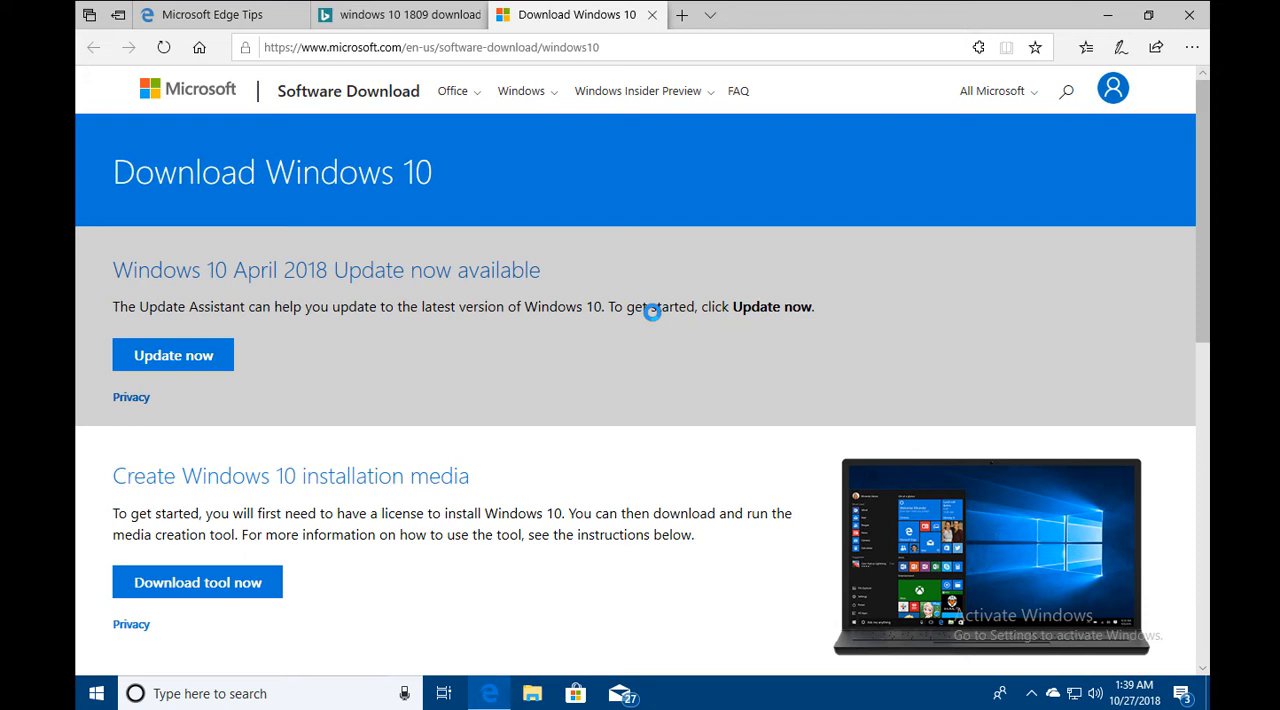
mouse_move(168, 268)
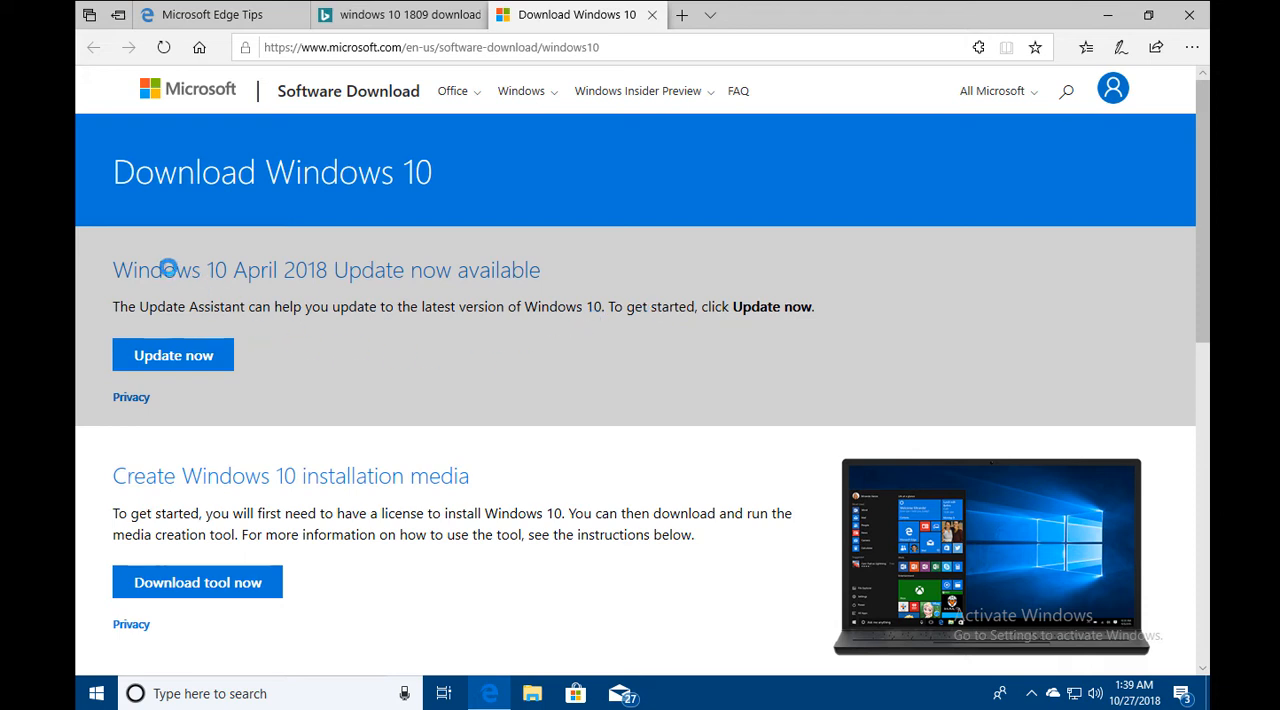
mouse_move(528, 272)
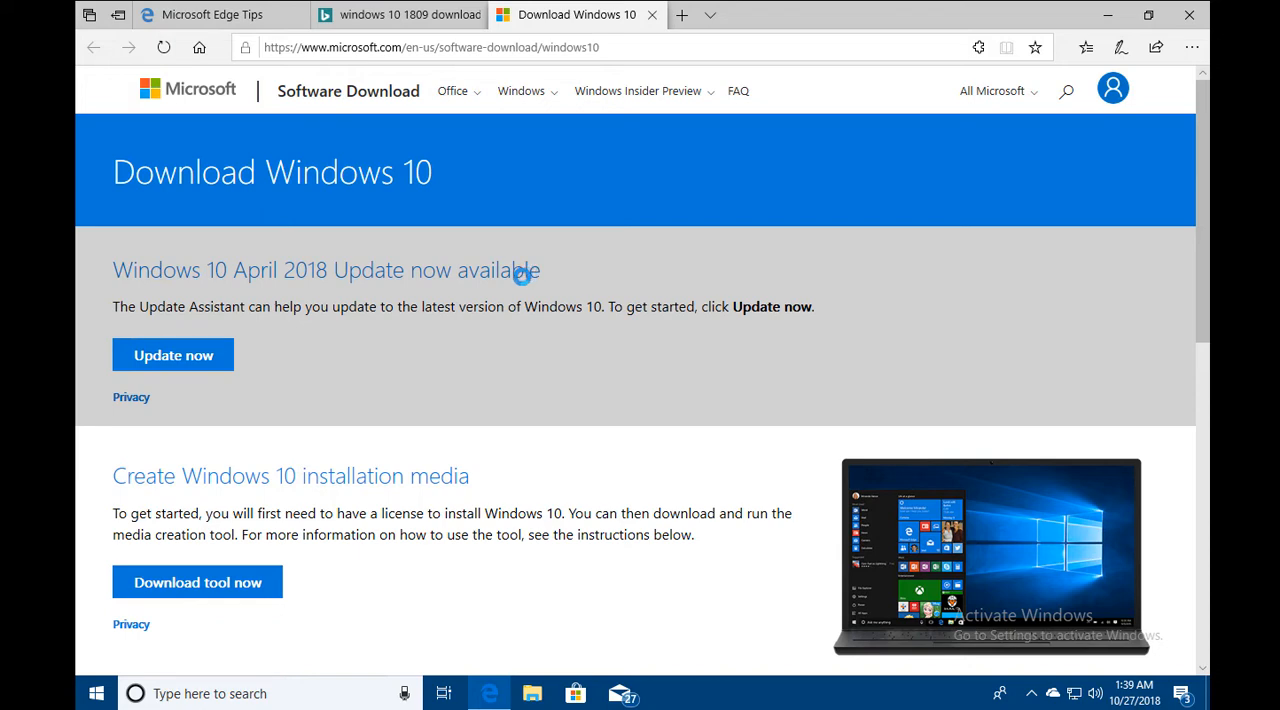
Look over the Download Windows 10 page, then switch to the Windows Settings home with all categories
scroll("down", 3)
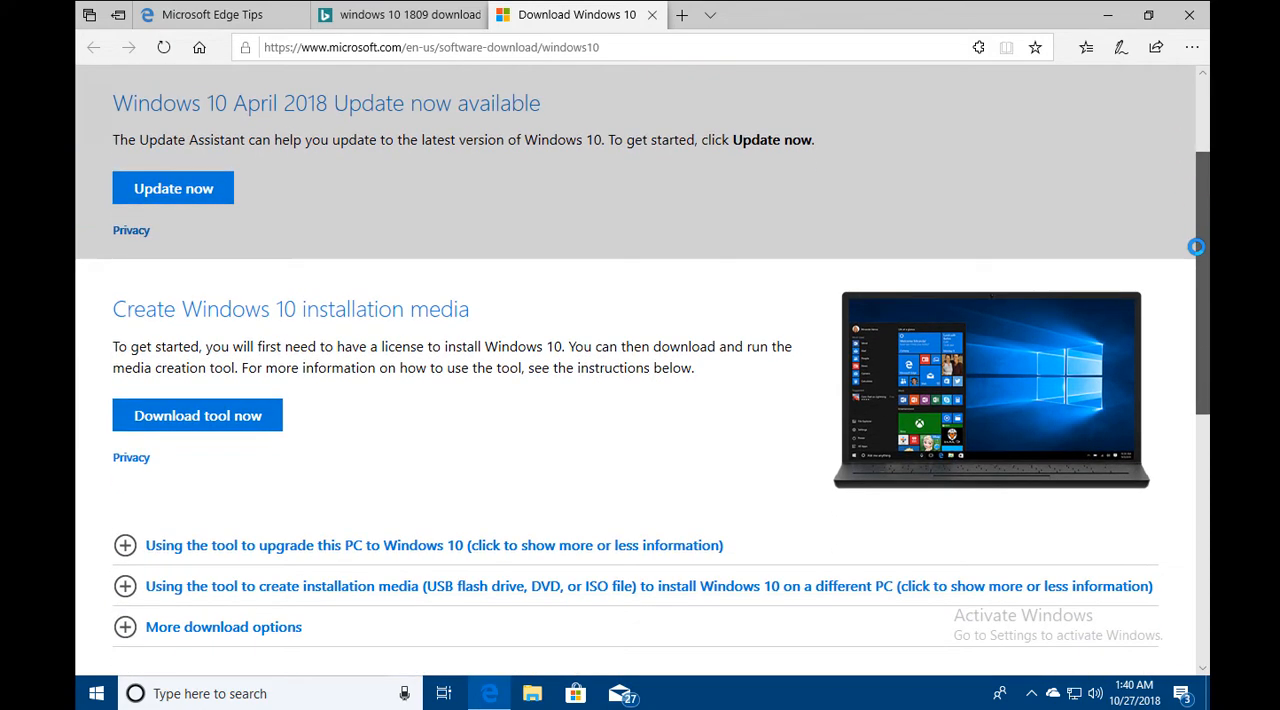
scroll("down", 3)
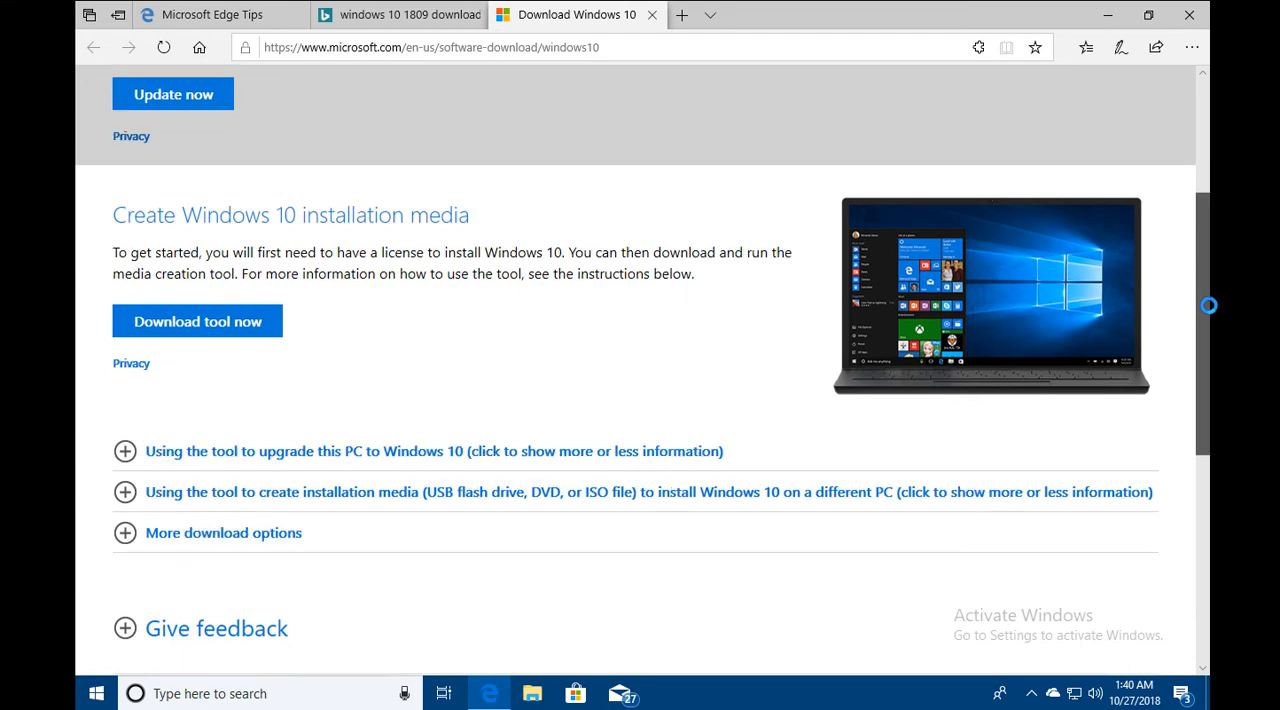
scroll("up", 3)
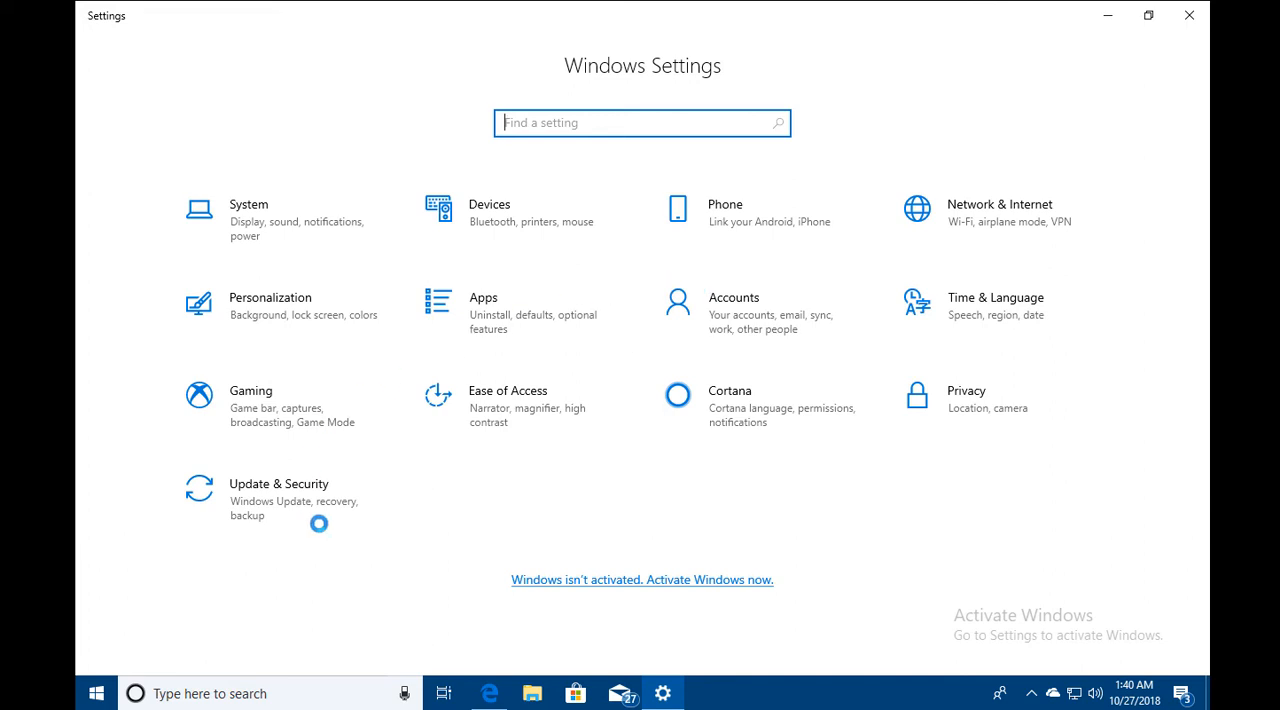
left_click(278, 498)
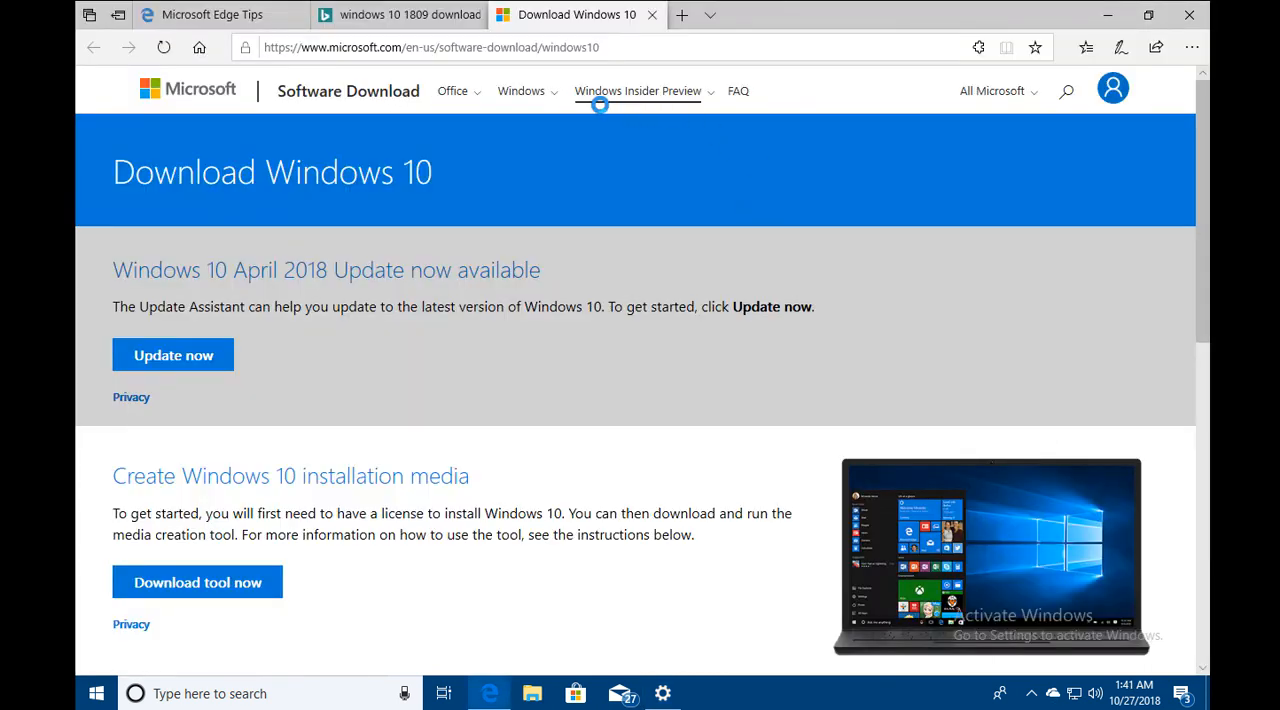
mouse_move(670, 92)
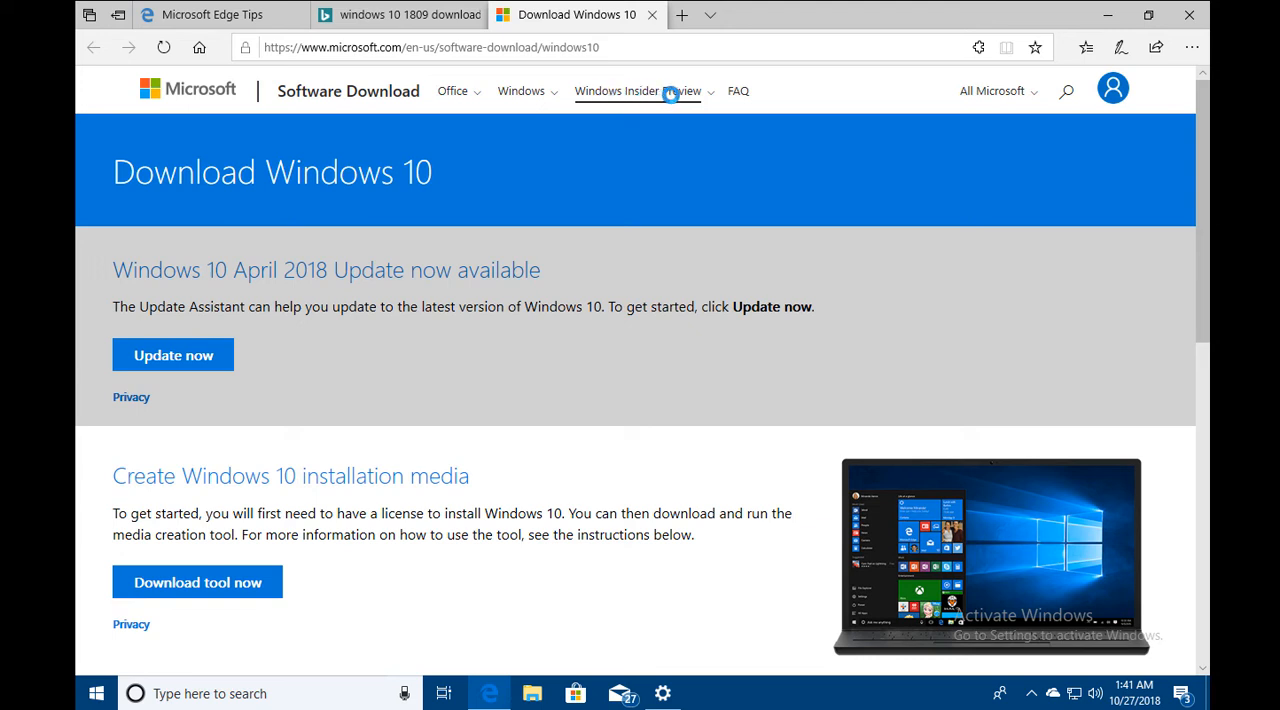